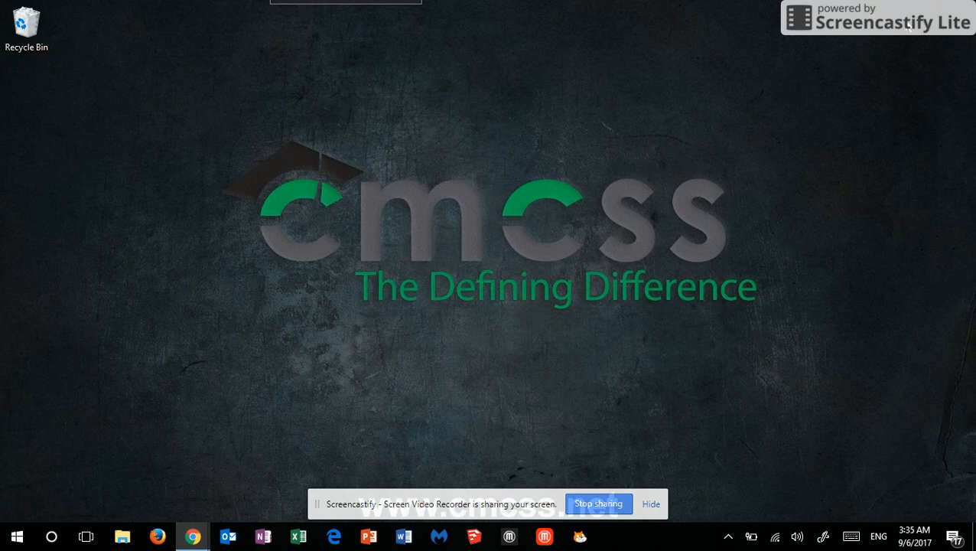
mouse_move(613, 208)
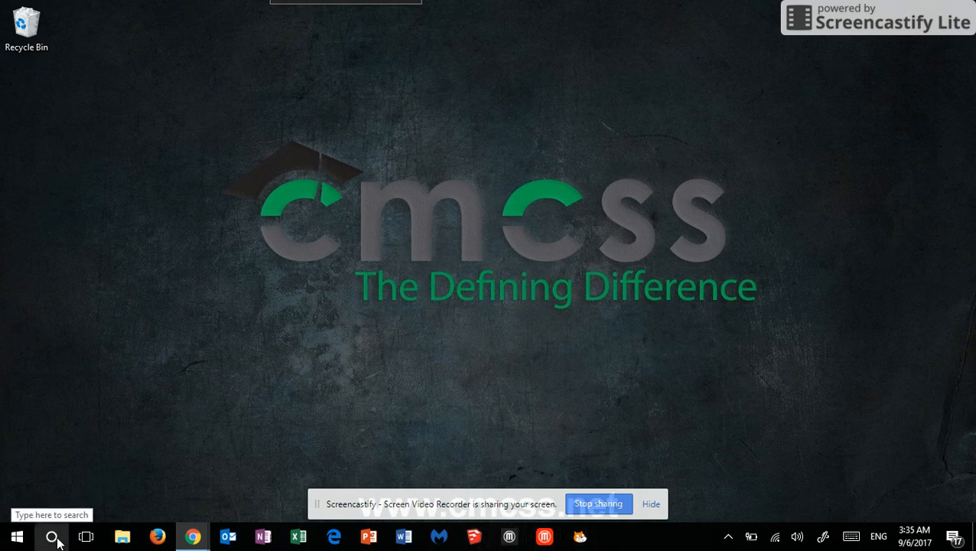
- Search Windows for SketchUp by entering the start of its name in Cortana
left_click(52, 536)
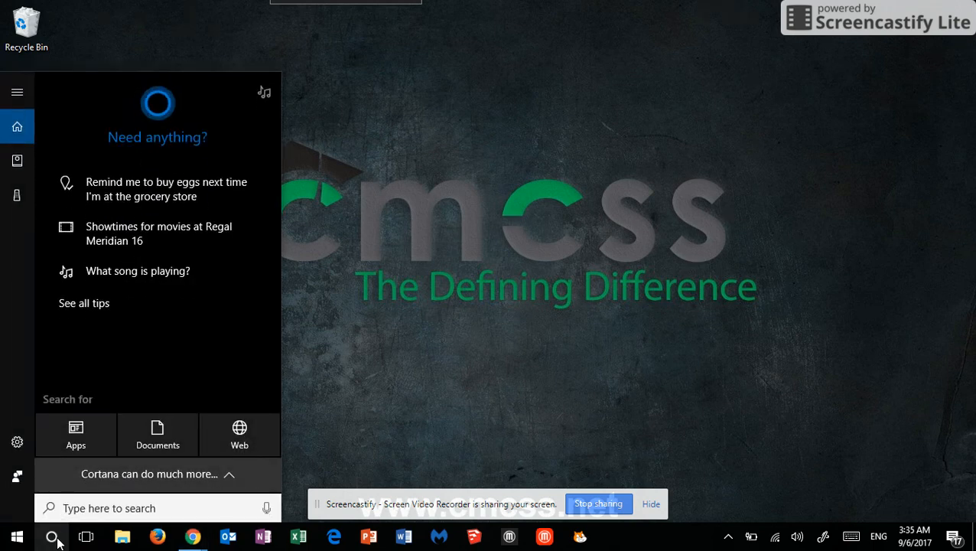
type("s")
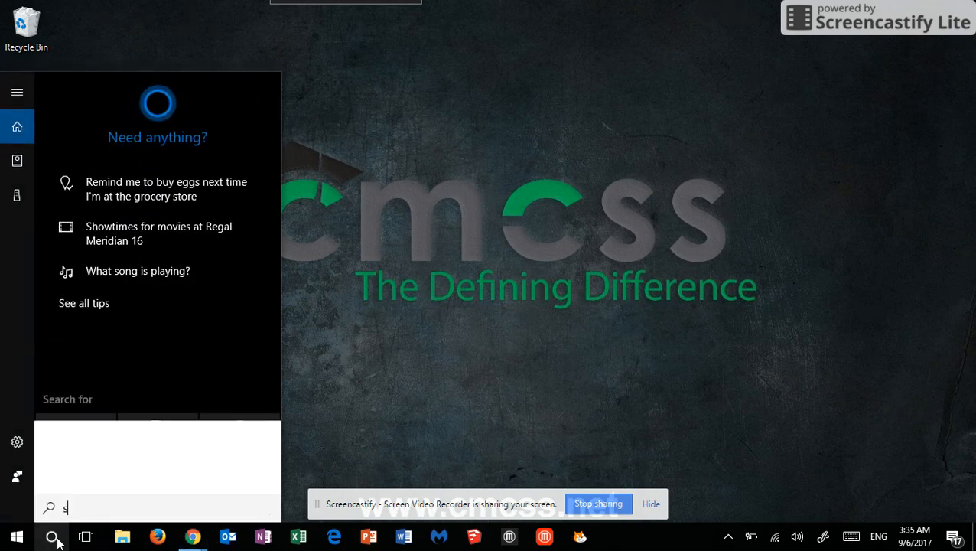
type("kt")
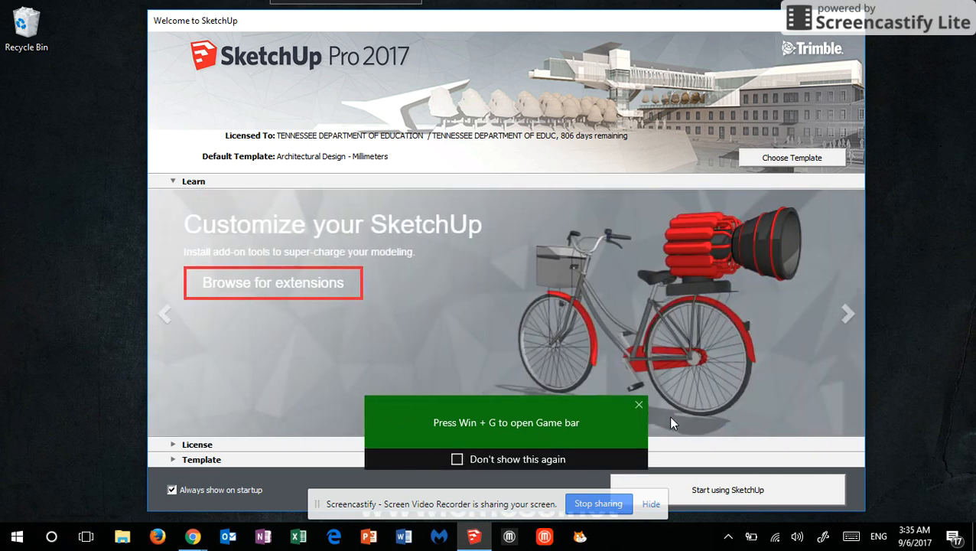
- Dismiss the 'Press Win + G' Game bar popup over the Welcome dialog
left_click(640, 404)
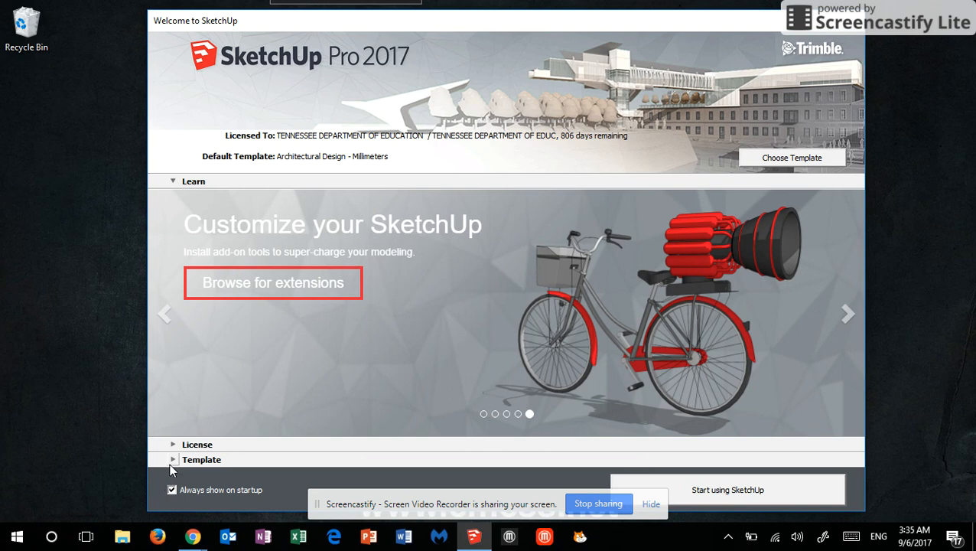
mouse_move(174, 477)
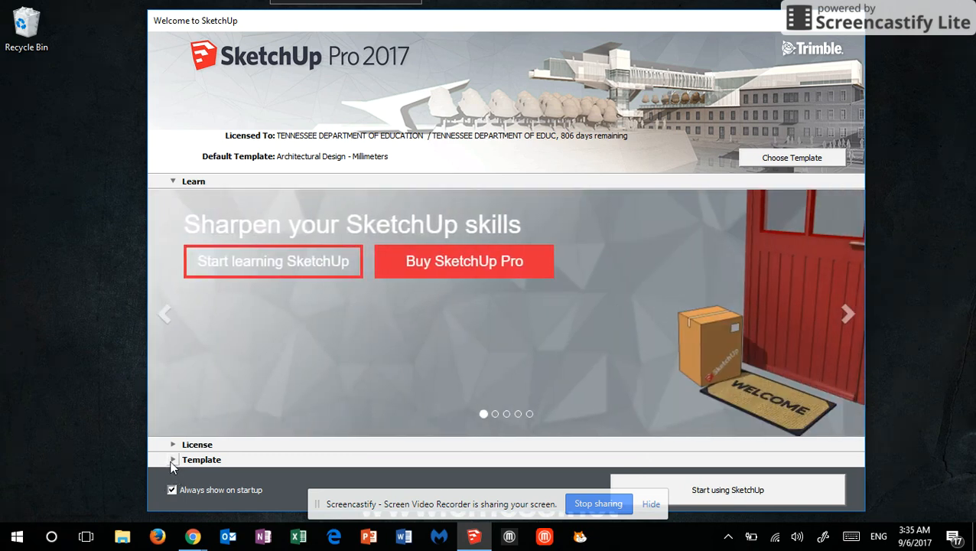
- Expand the Template list and browse it, keeping Architectural Design - Millimeters selected
left_click(174, 458)
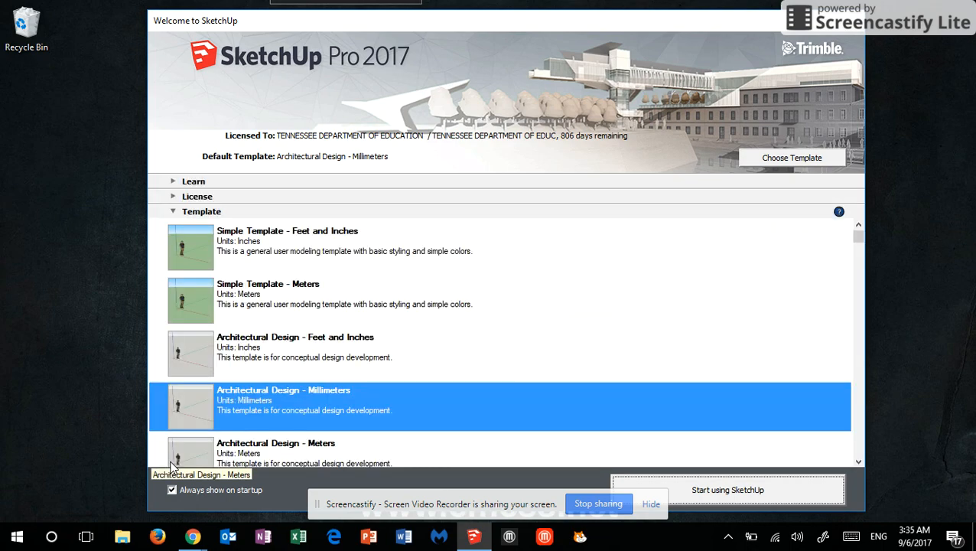
scroll("down", 3)
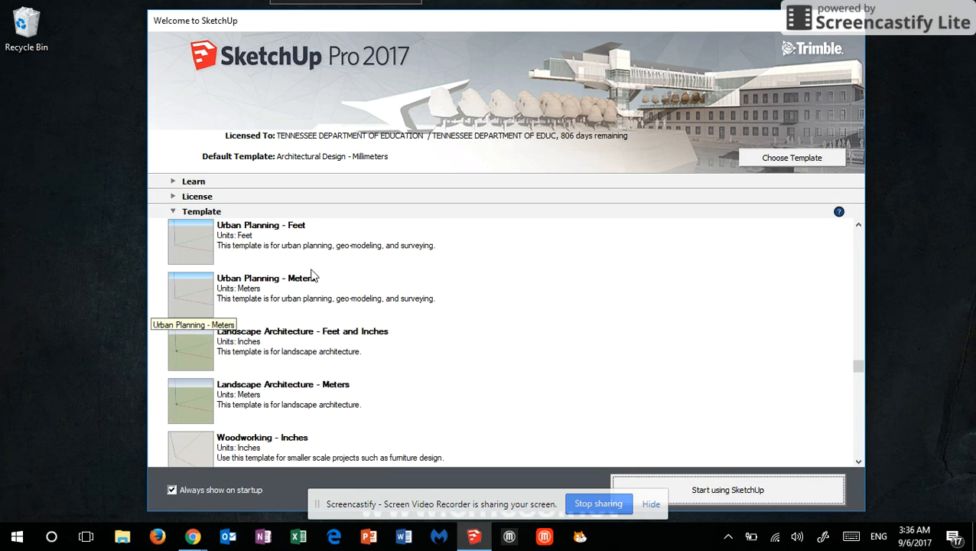
scroll("down", 3)
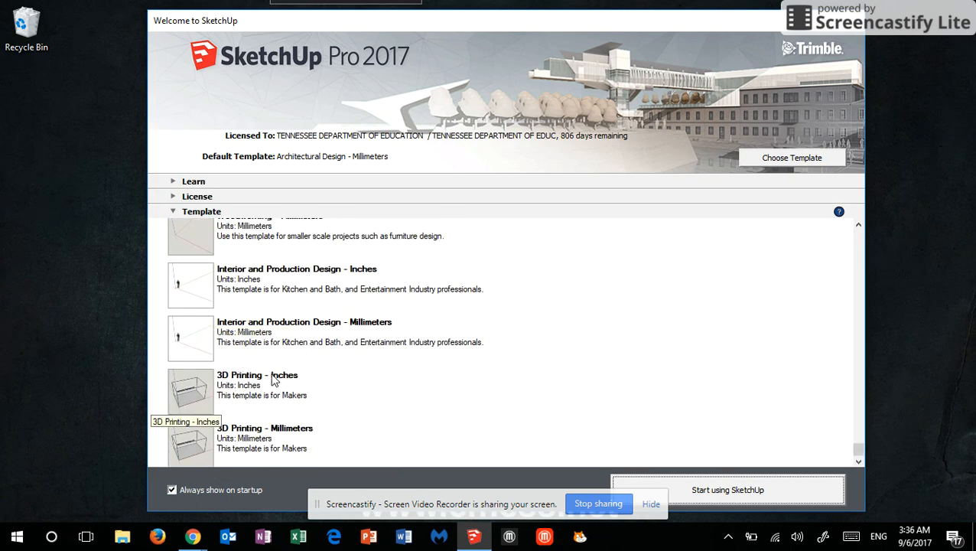
mouse_move(237, 436)
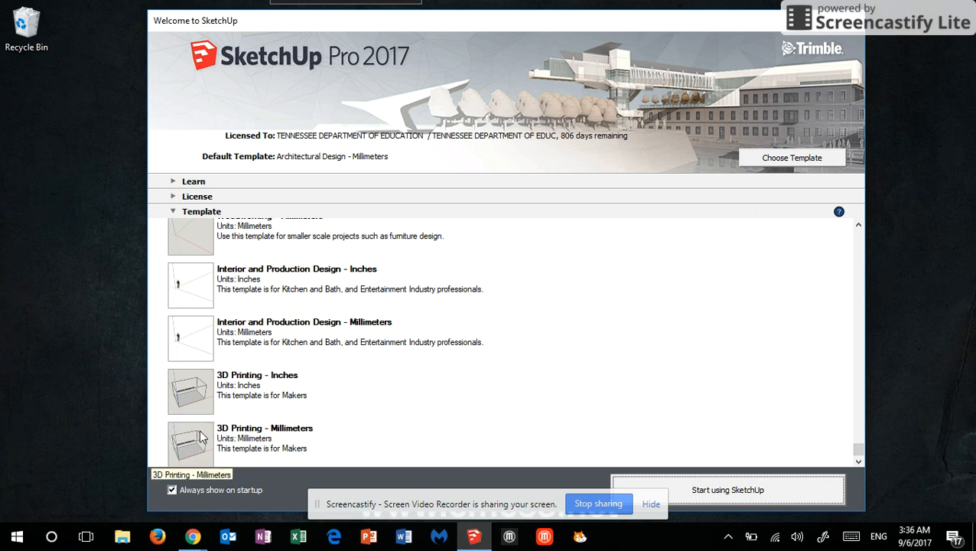
scroll("down", 3)
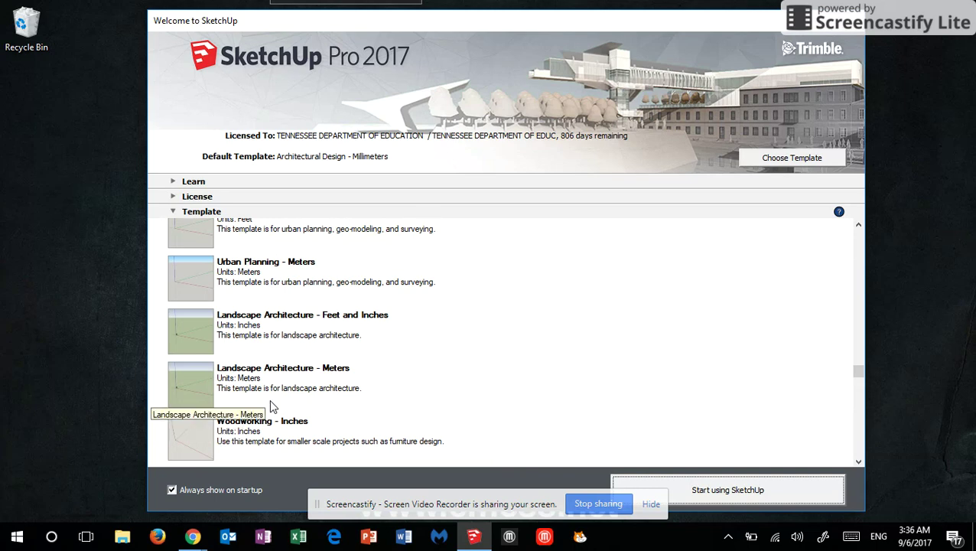
mouse_move(333, 389)
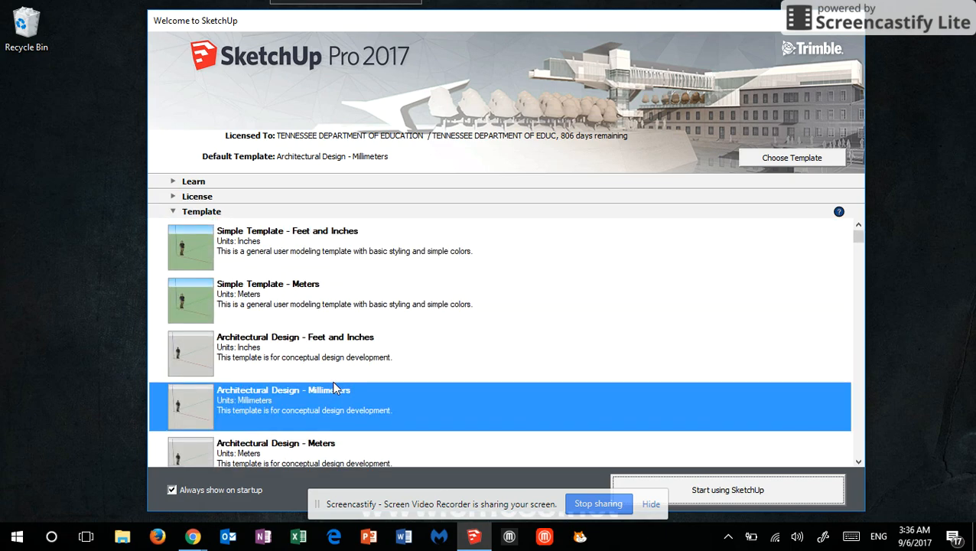
scroll("down", 3)
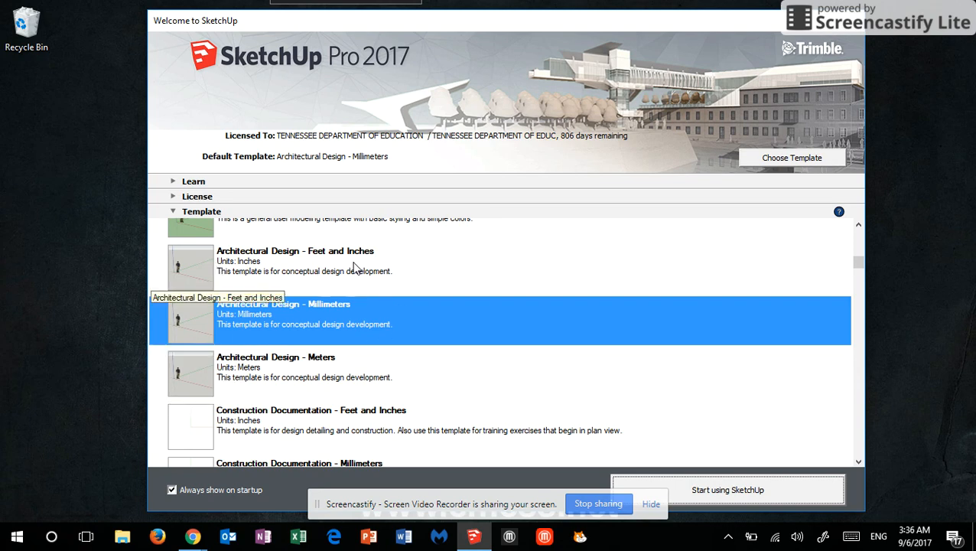
mouse_move(312, 266)
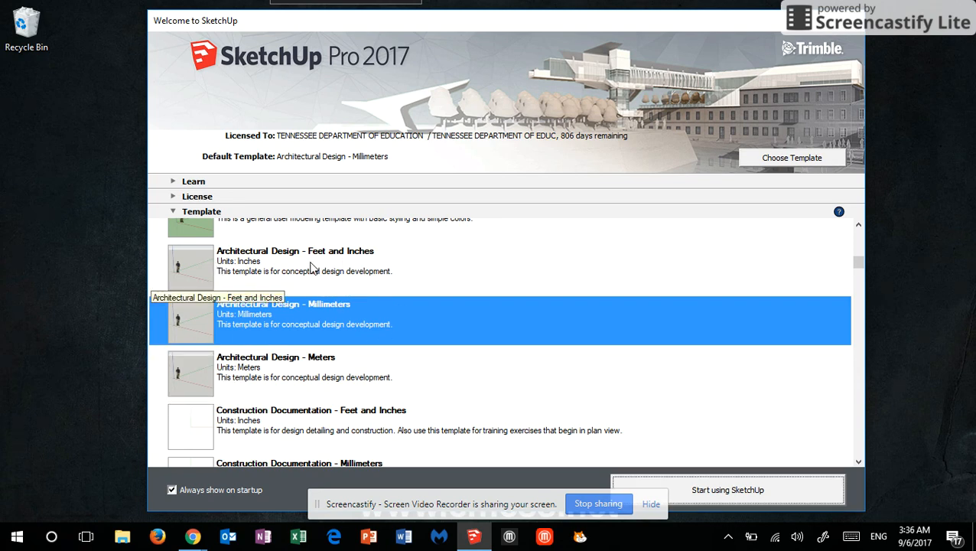
mouse_move(368, 260)
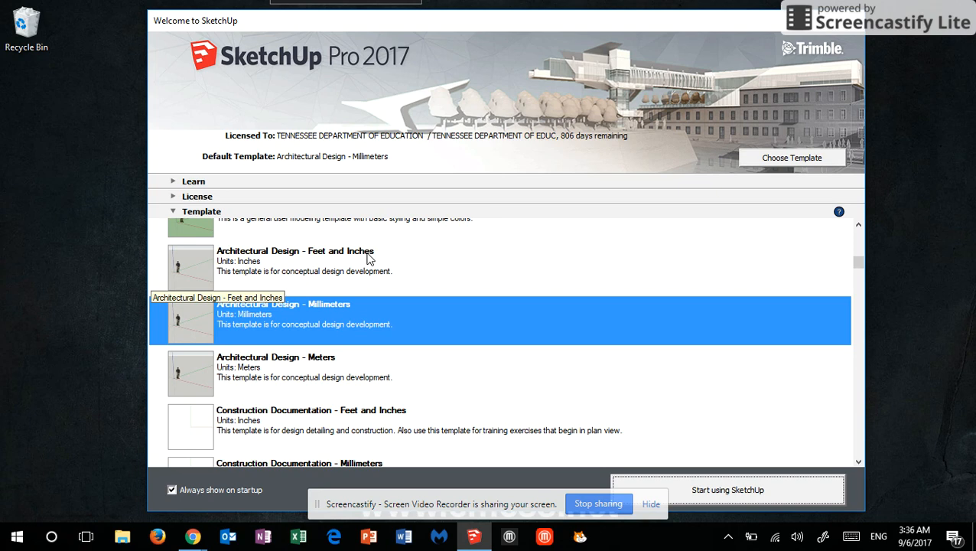
mouse_move(316, 312)
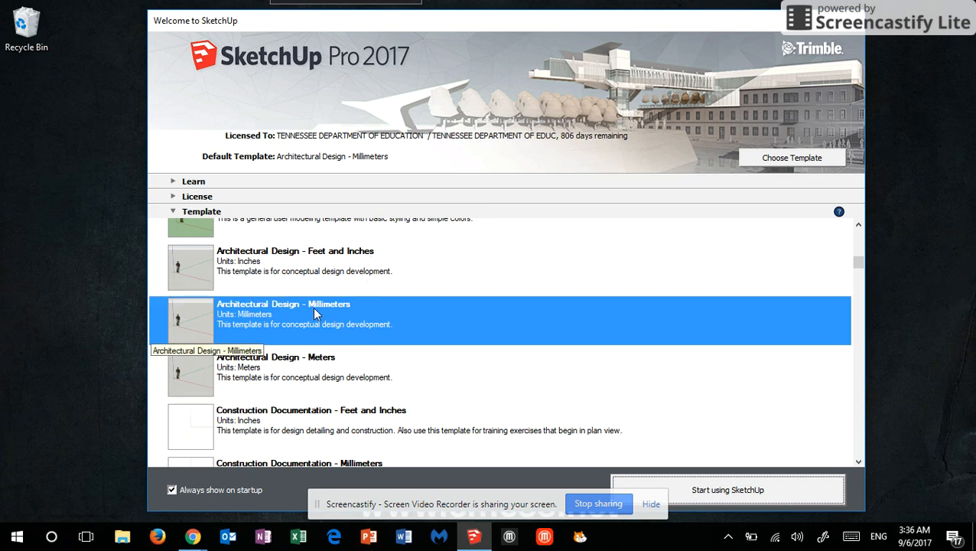
mouse_move(331, 316)
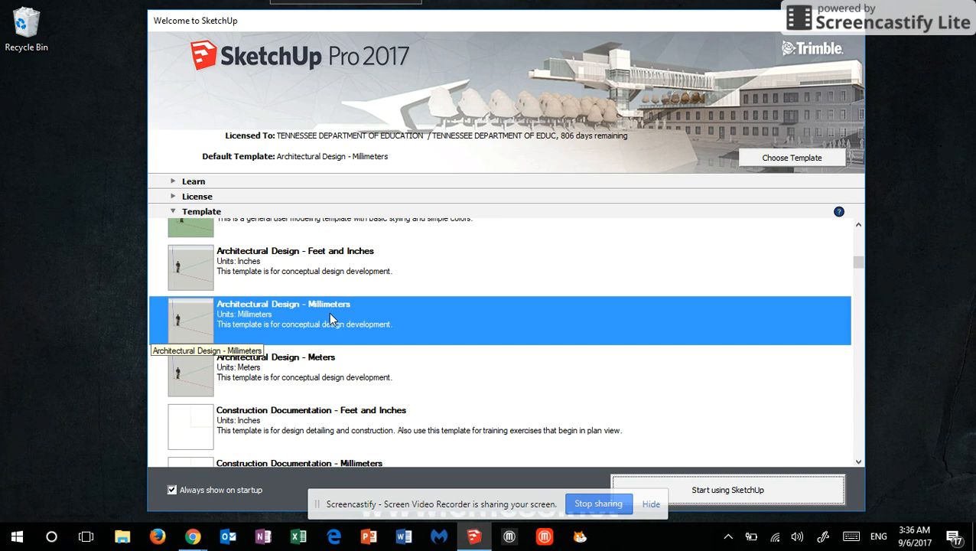
mouse_move(531, 358)
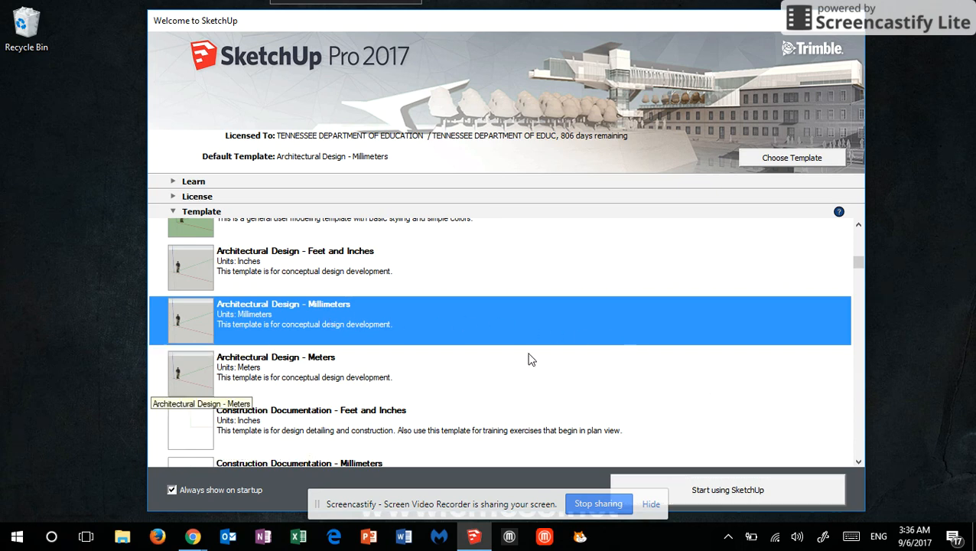